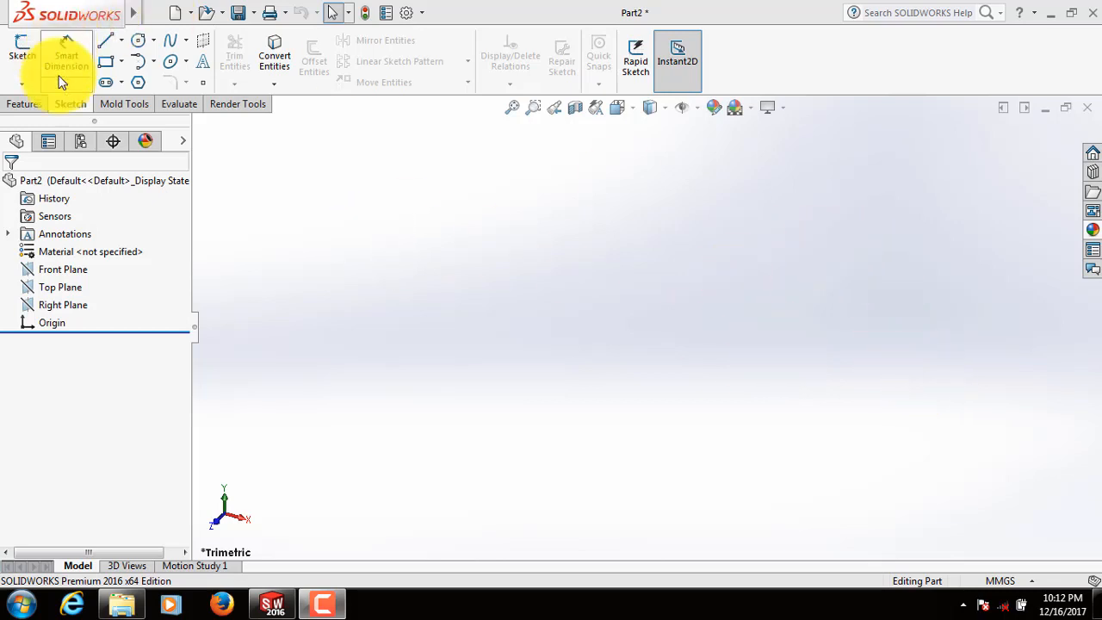
Begin Sketch1 on the Front Plane of the new part
left_click(22, 41)
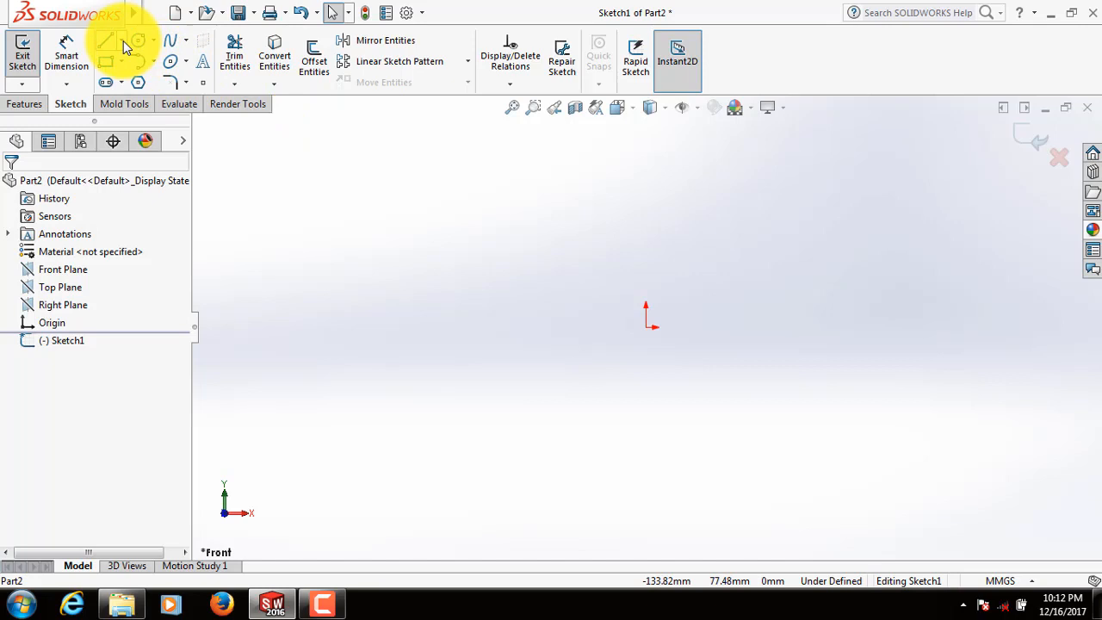
Draw a vertical centerline through the origin and the spout, sloped cone wall and top lip lines
left_click(107, 41)
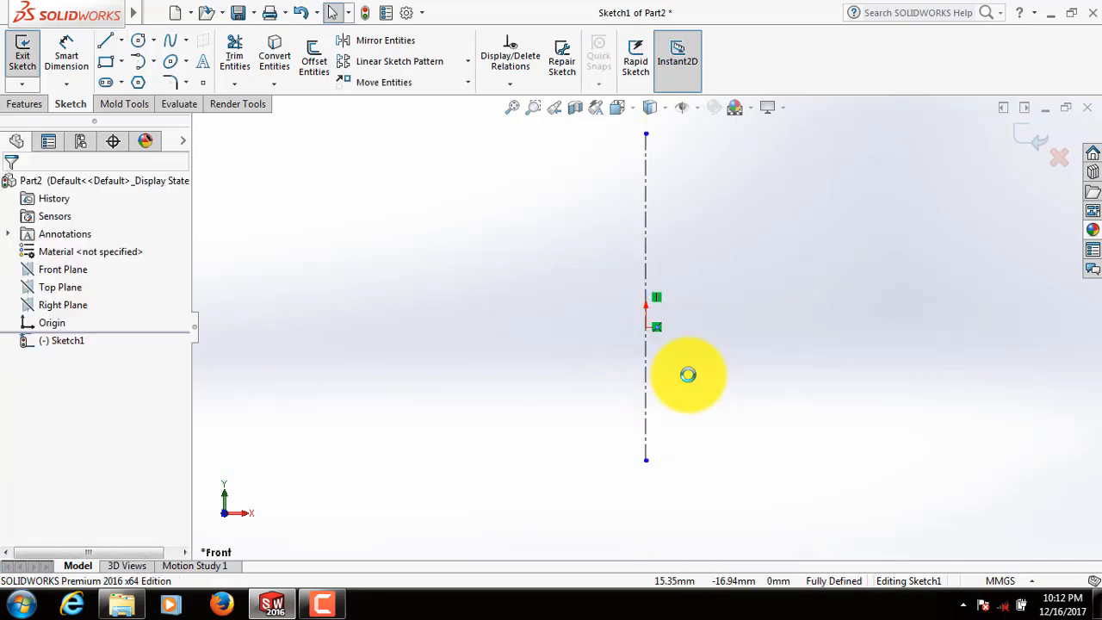
left_click(106, 40)
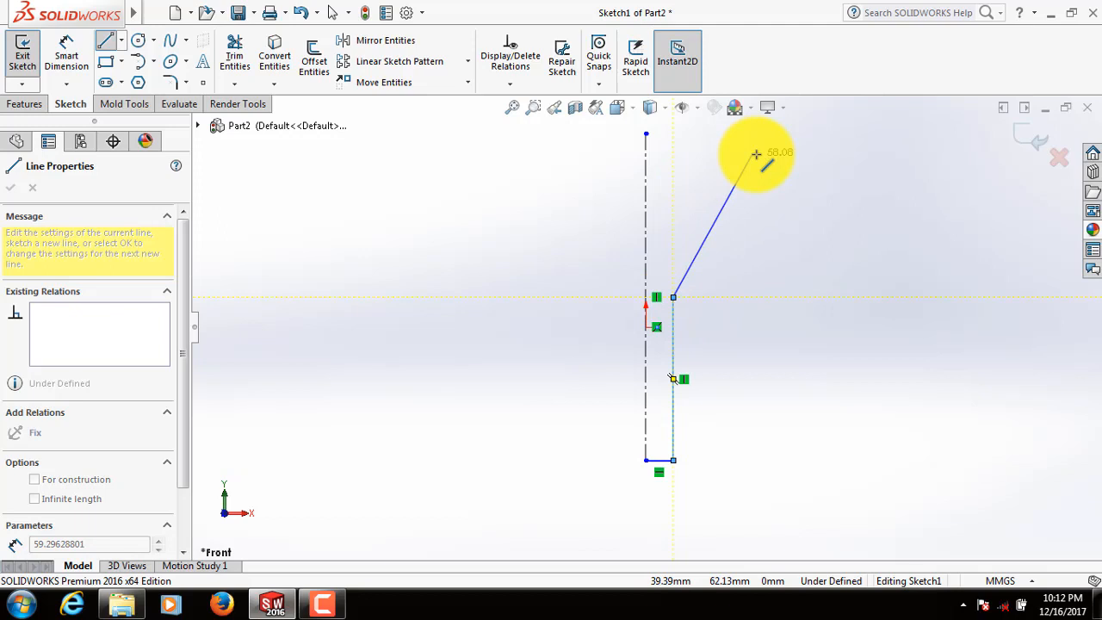
mouse_move(787, 135)
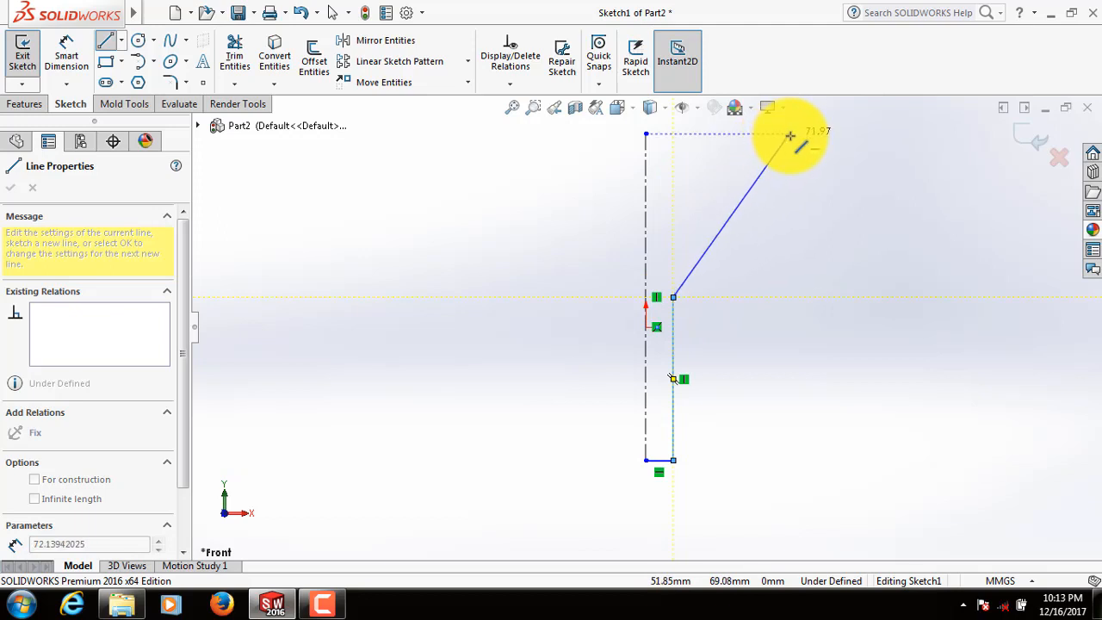
left_click_drag(790, 136, 807, 136)
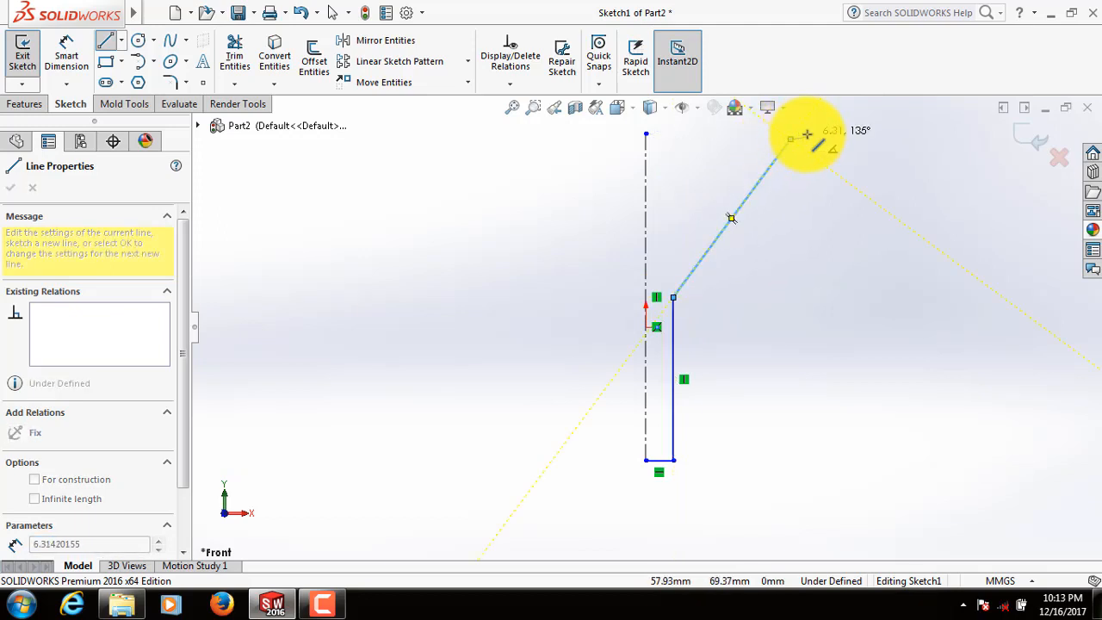
left_click_drag(731, 217, 801, 136)
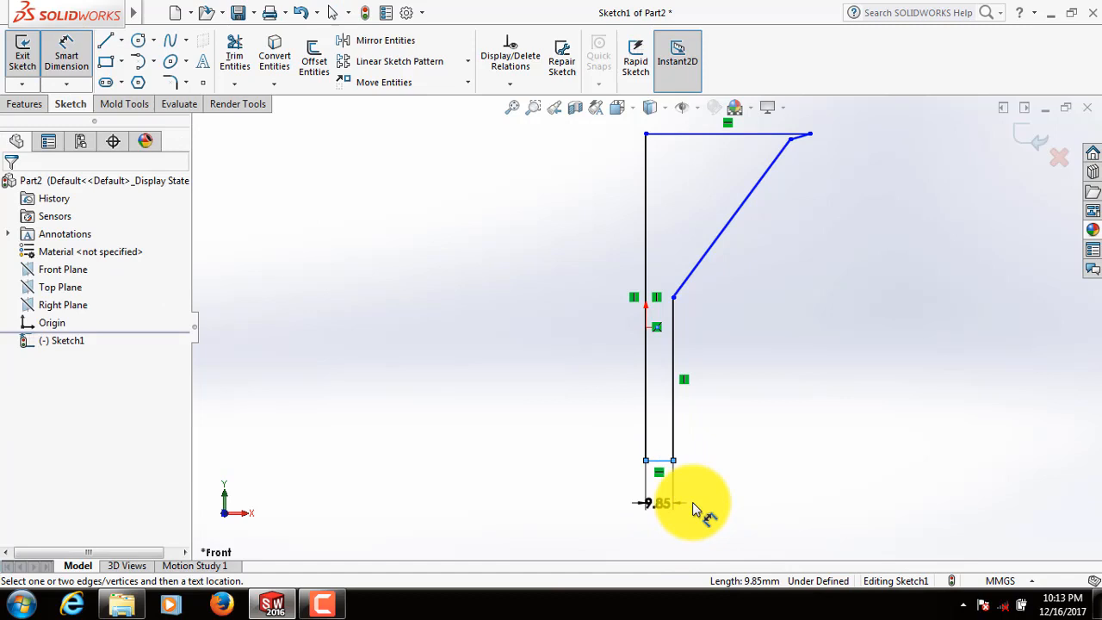
Dimension the profile: 2 mm spout width, 20 mm heights, 3 mm lip, 20 mm top width
left_click(696, 503)
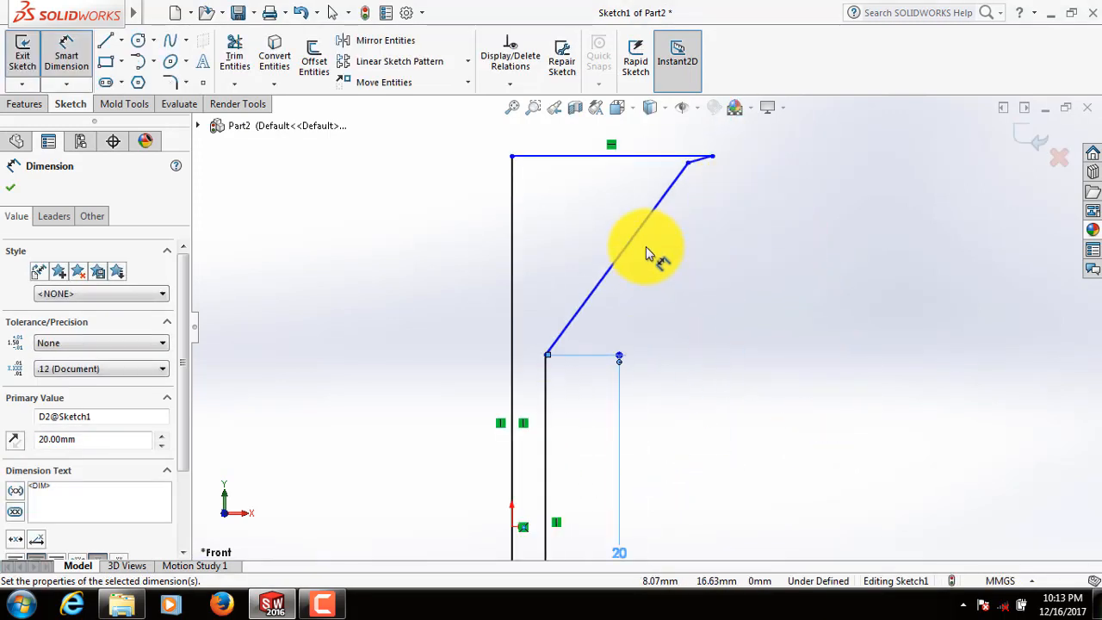
left_click(646, 252)
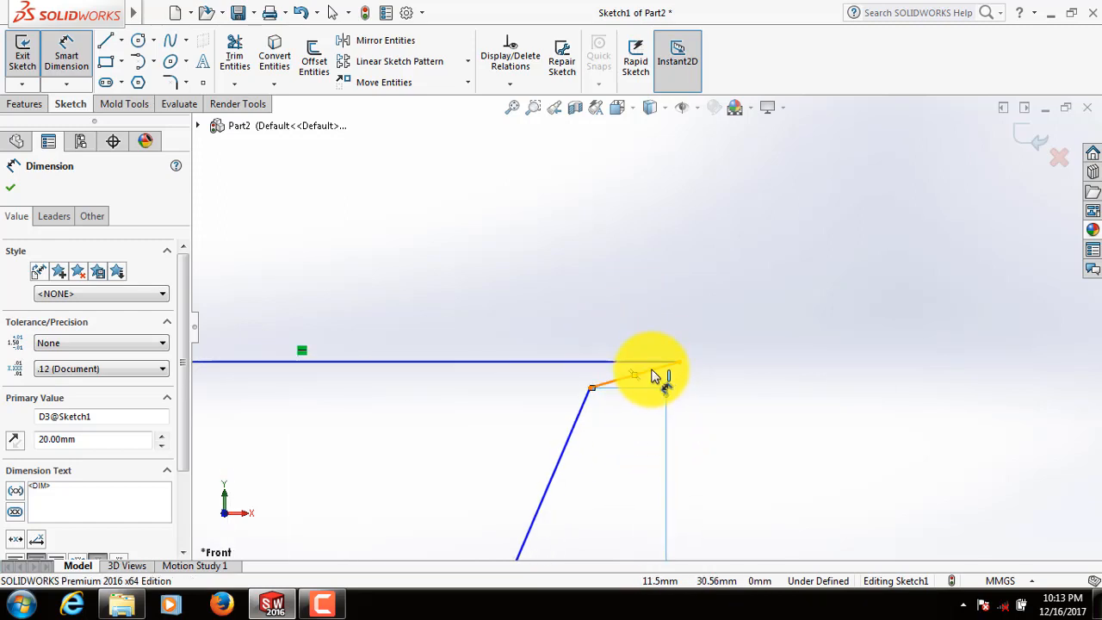
left_click(658, 383)
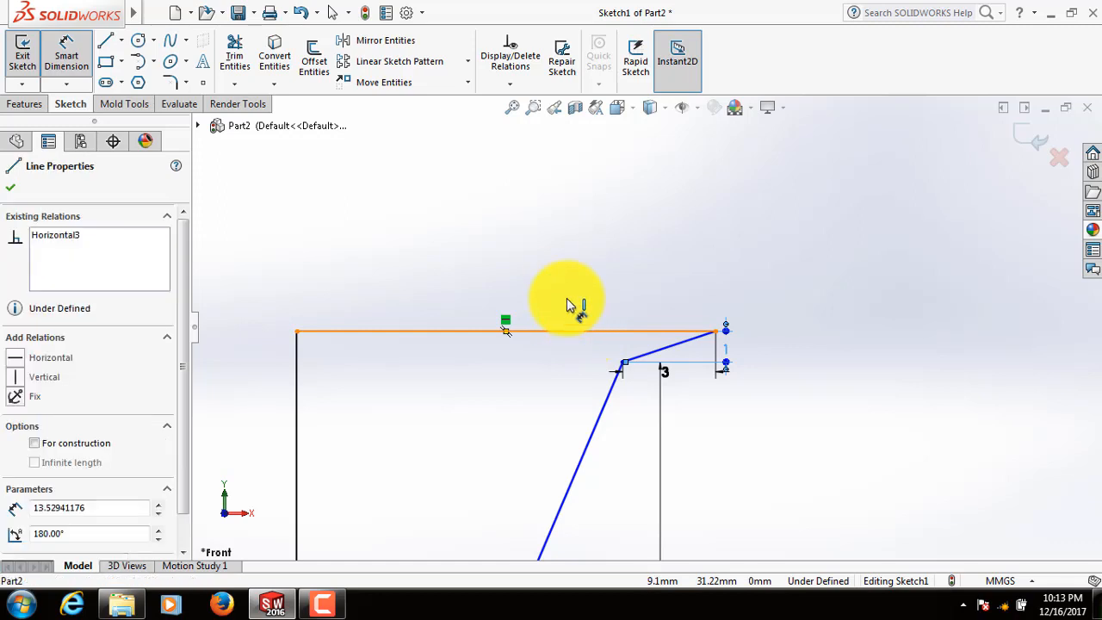
double_click(506, 333)
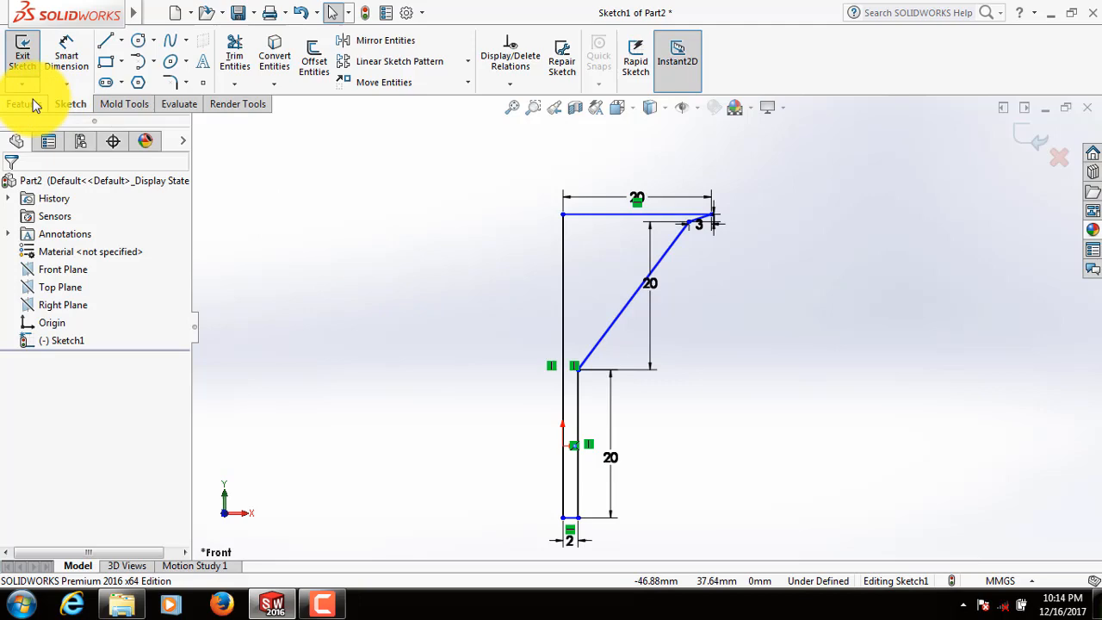
Revolve the profile 360° around the centerline into Revolve1
left_click(24, 103)
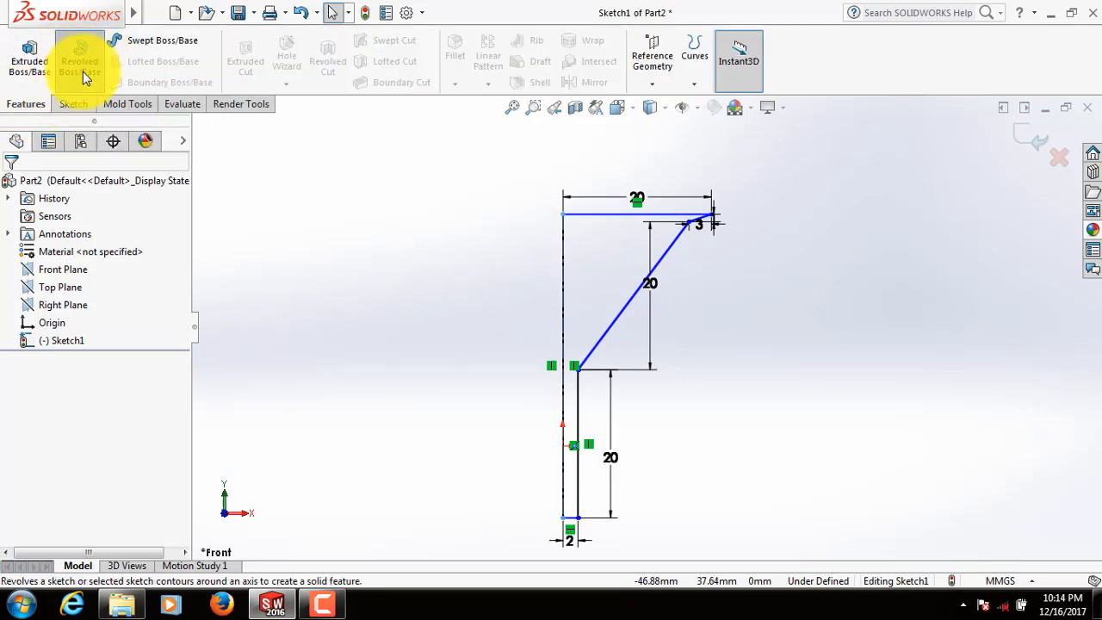
left_click(80, 56)
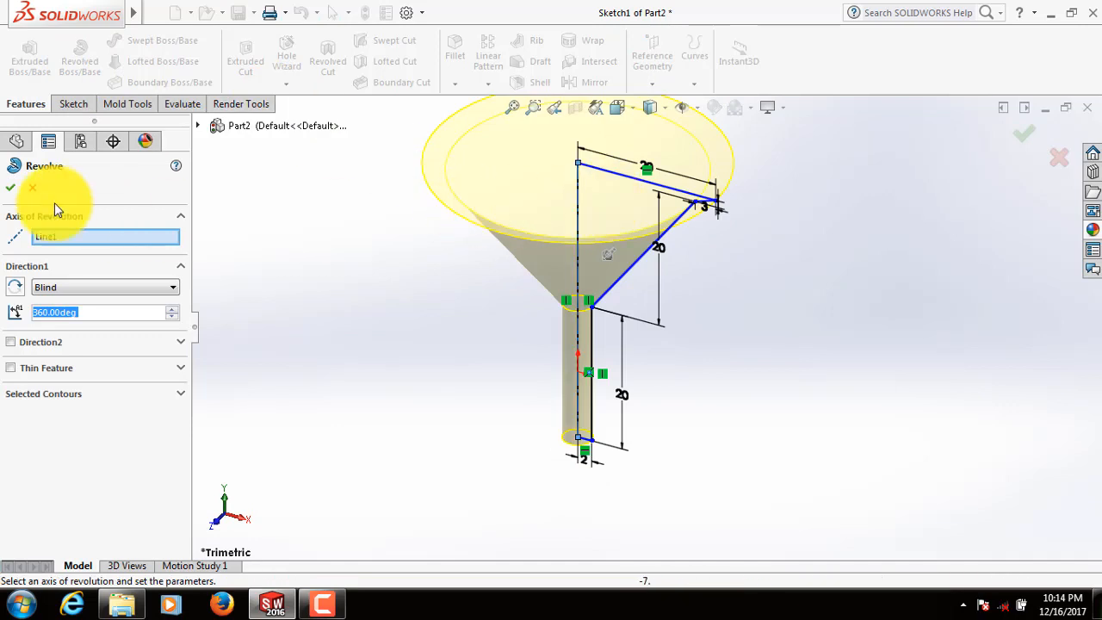
left_click(11, 188)
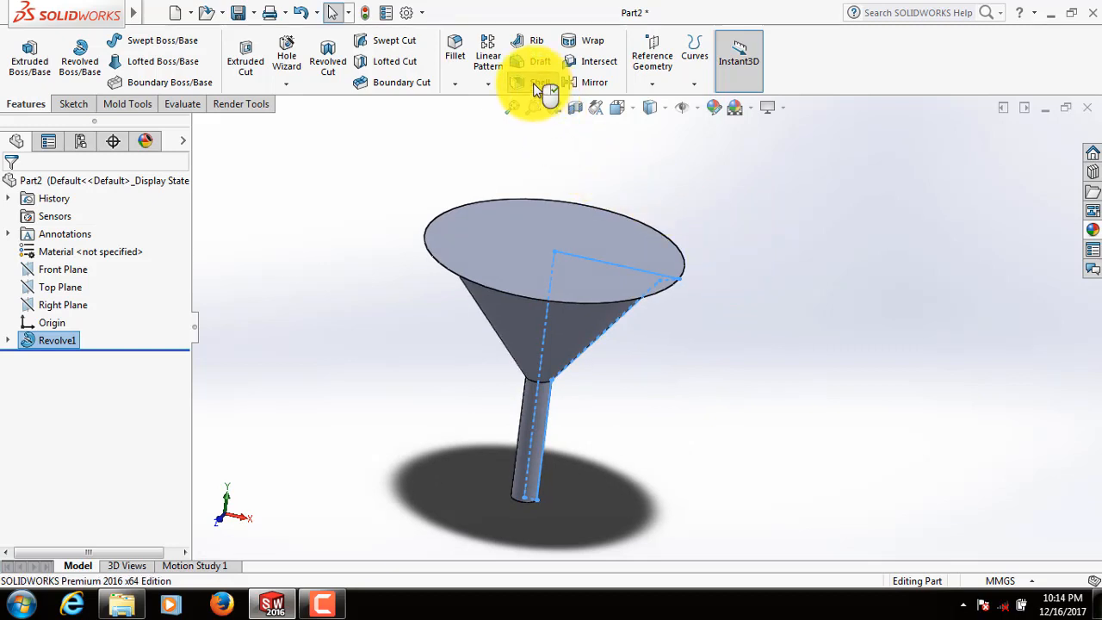
Shell the funnel with the top face removed, then orbit to inspect the hollow spout
left_click(530, 81)
type("1")
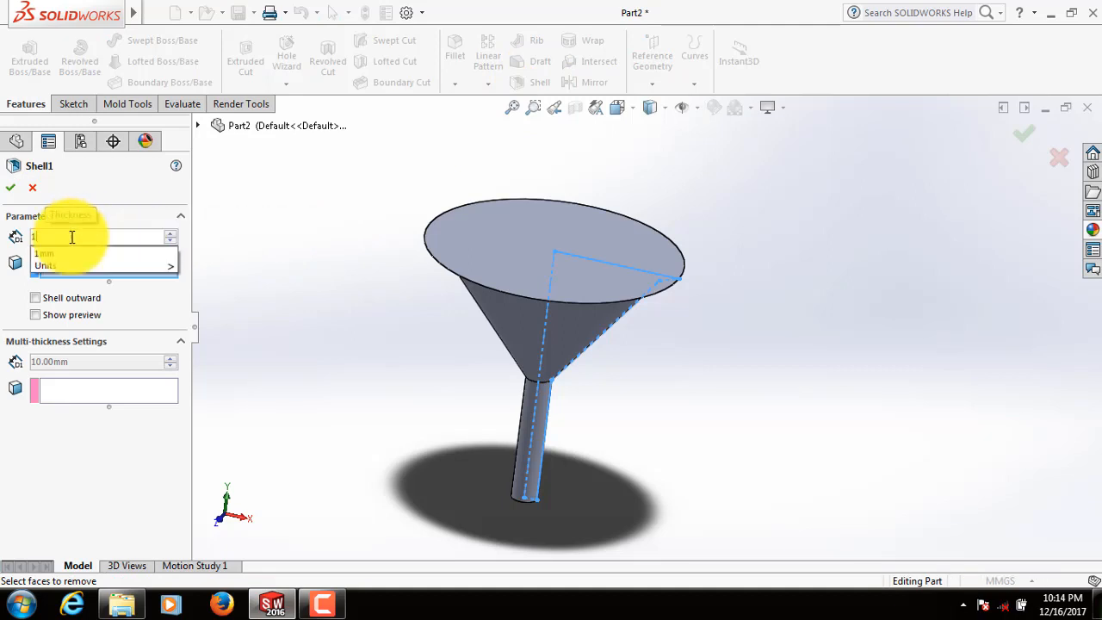
left_click(590, 258)
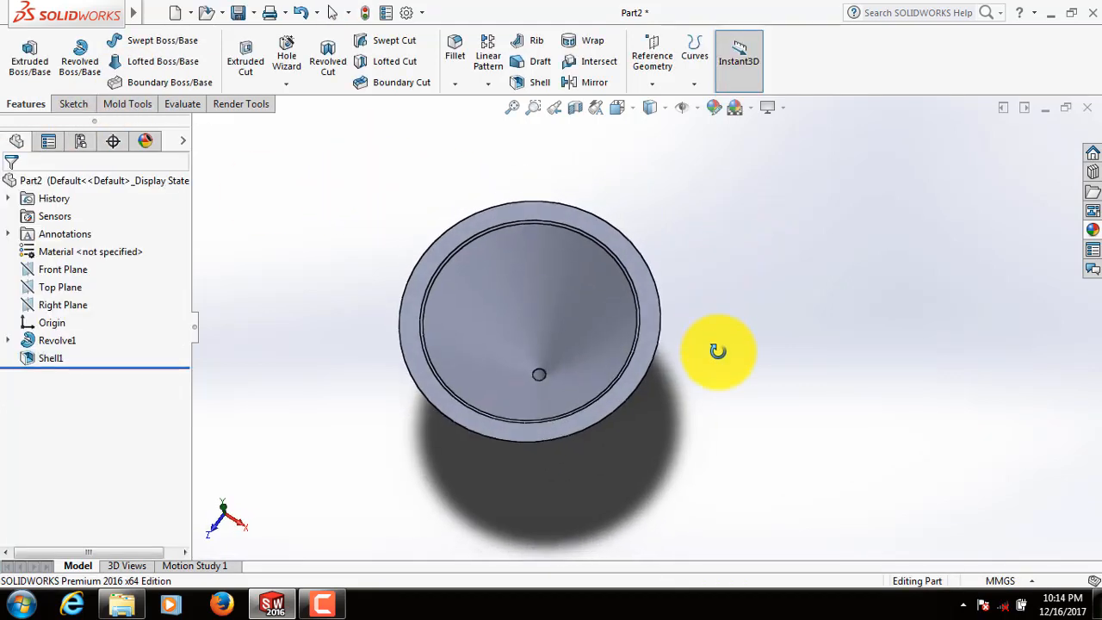
left_click_drag(717, 351, 726, 263)
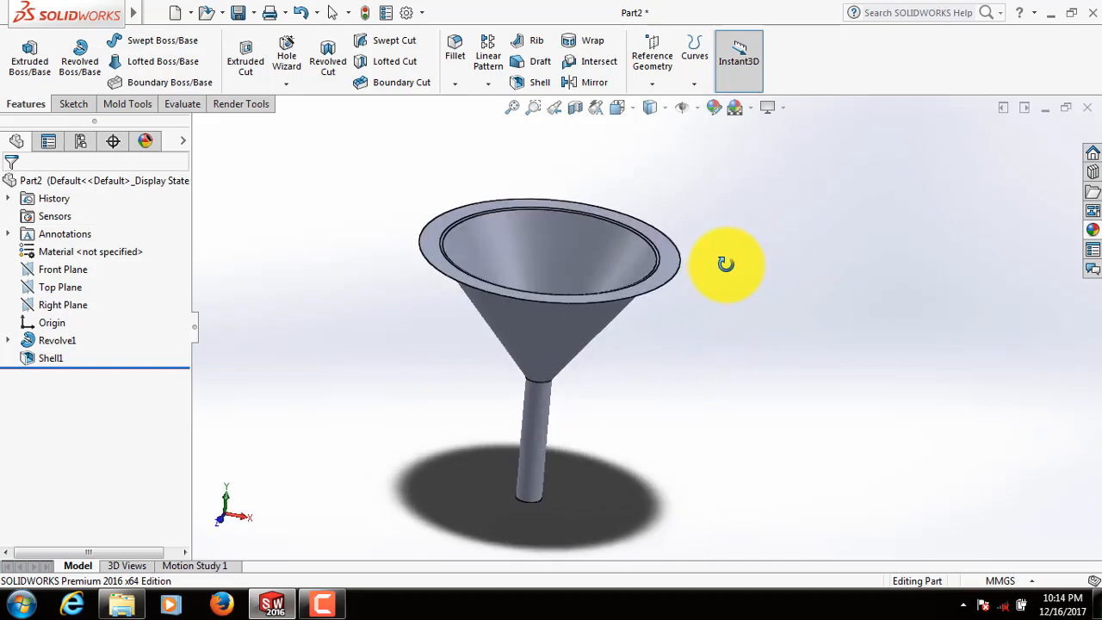
left_click_drag(725, 264, 652, 408)
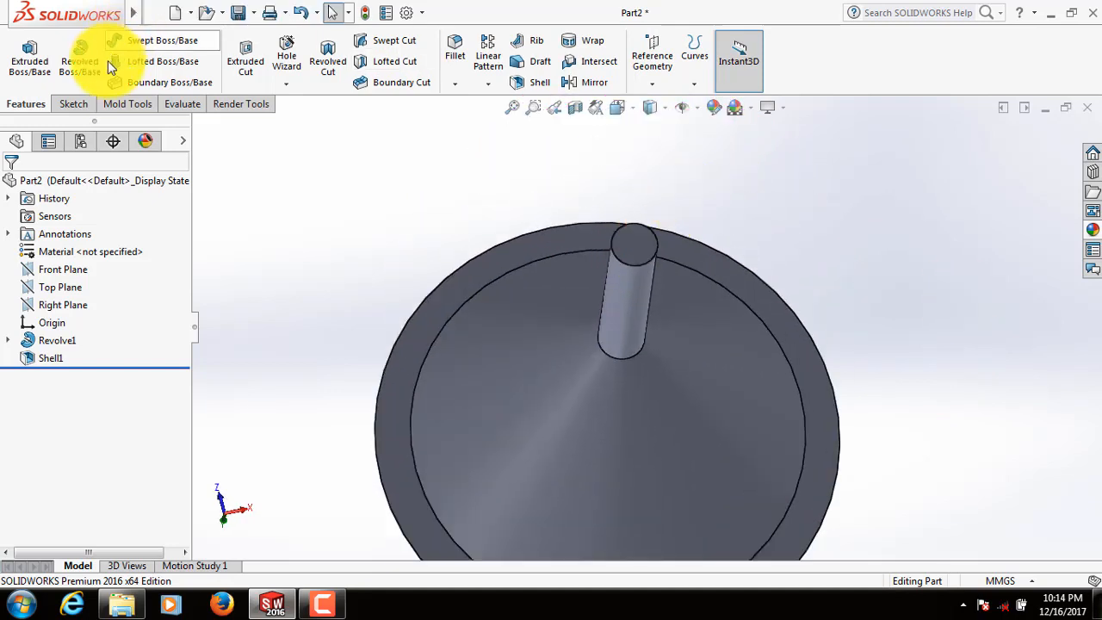
Start Sketch2 on the spout's end face with a centred 3 mm diameter circle
left_click(70, 103)
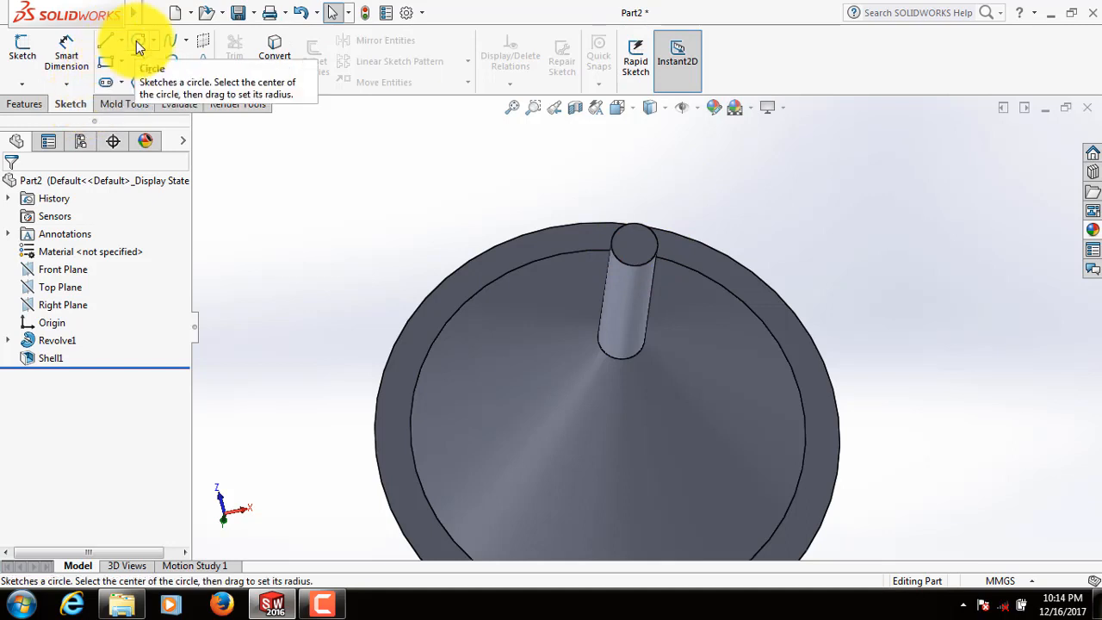
left_click(140, 43)
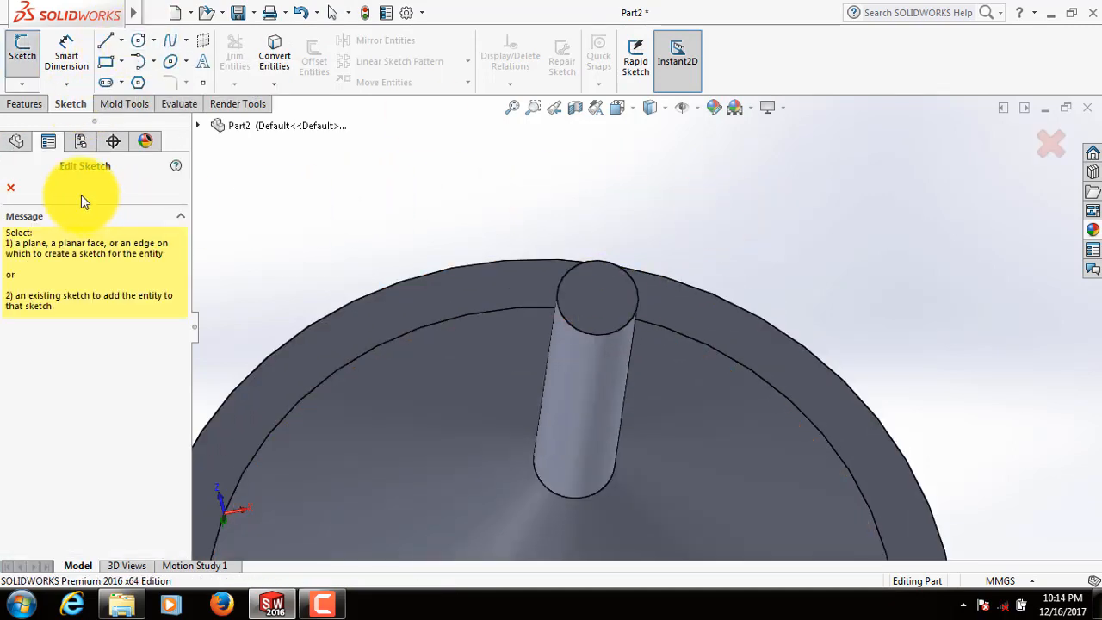
left_click(620, 297)
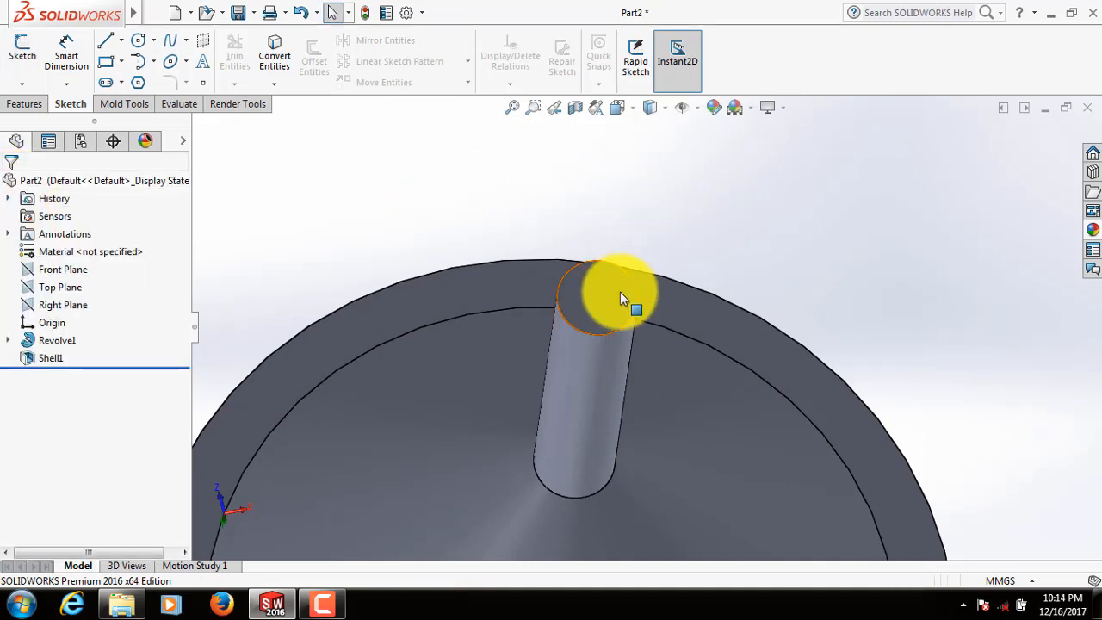
left_click(620, 297)
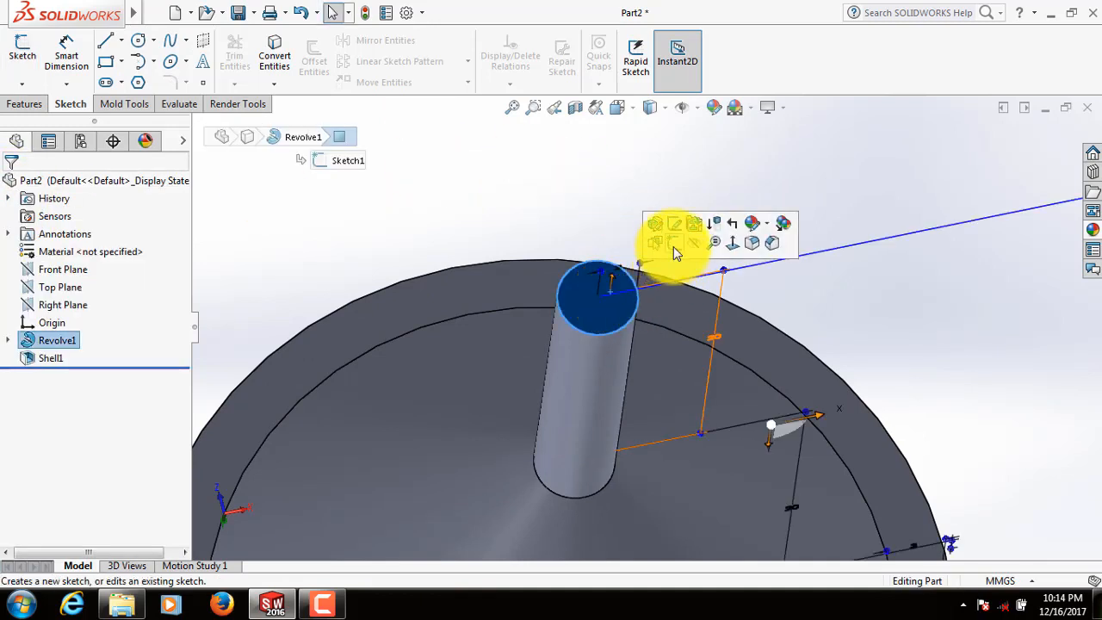
left_click(653, 223)
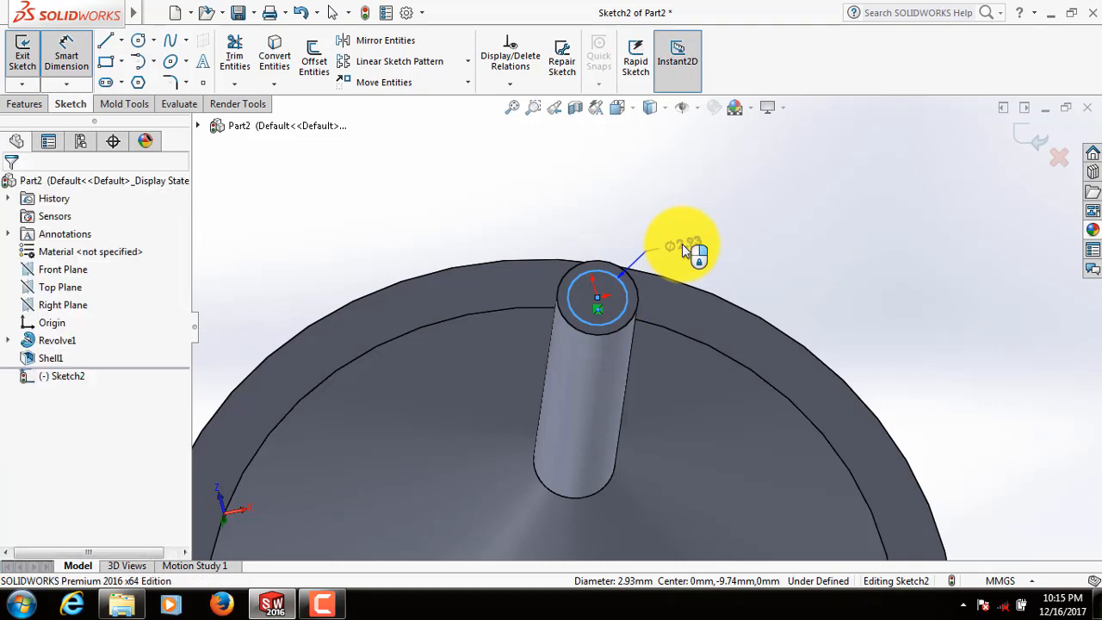
left_click(688, 249)
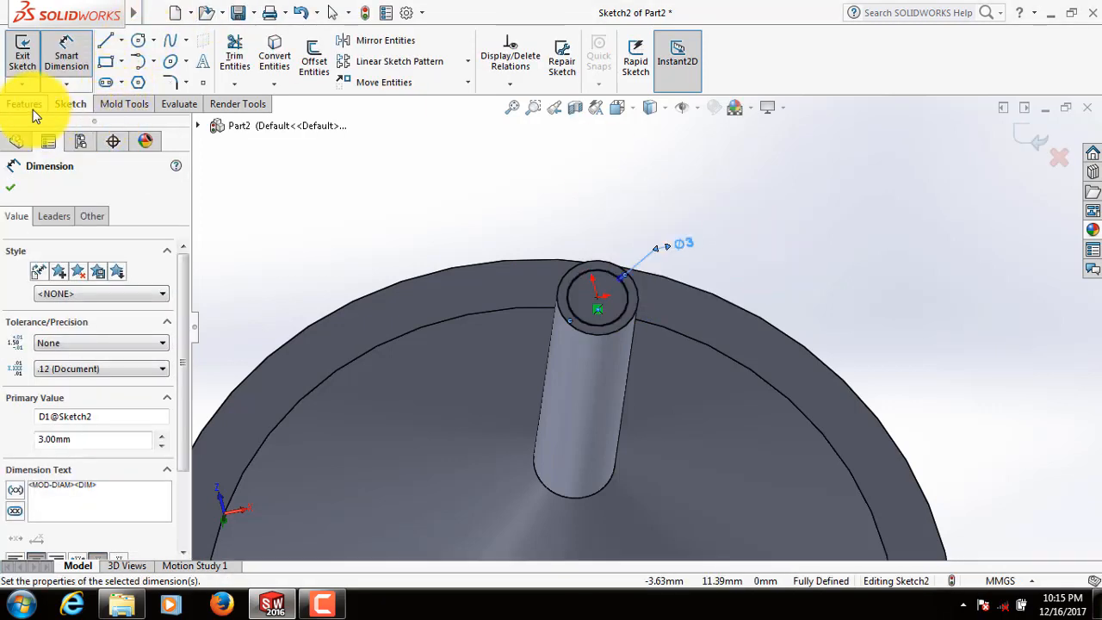
Extrude-cut the 3 mm circle Through All to create Cut-Extrude1
left_click(24, 103)
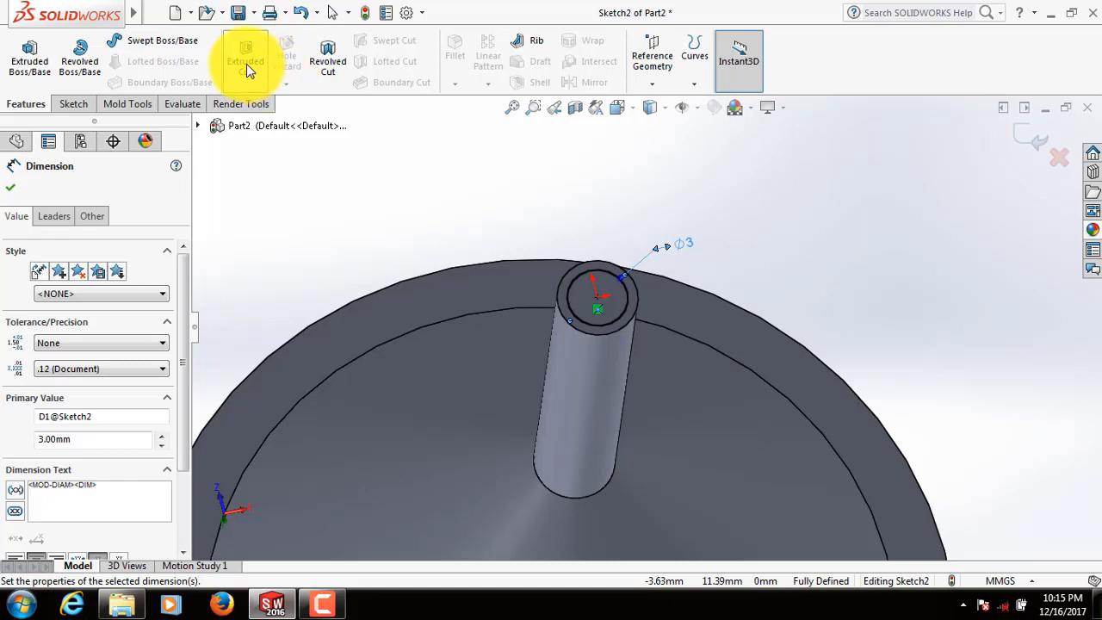
left_click(245, 61)
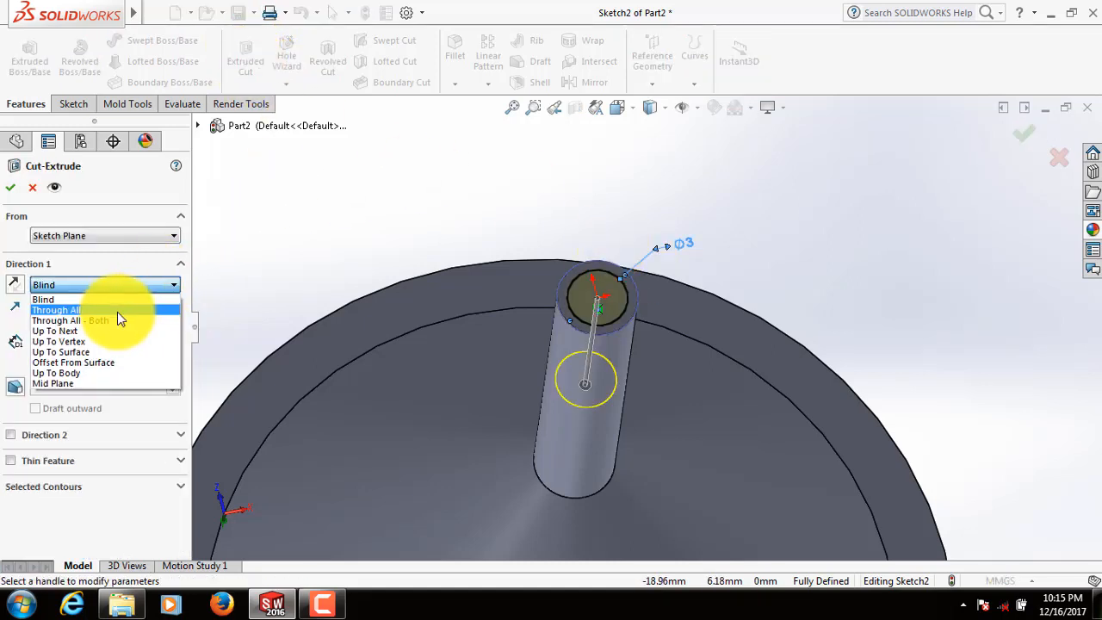
left_click(56, 309)
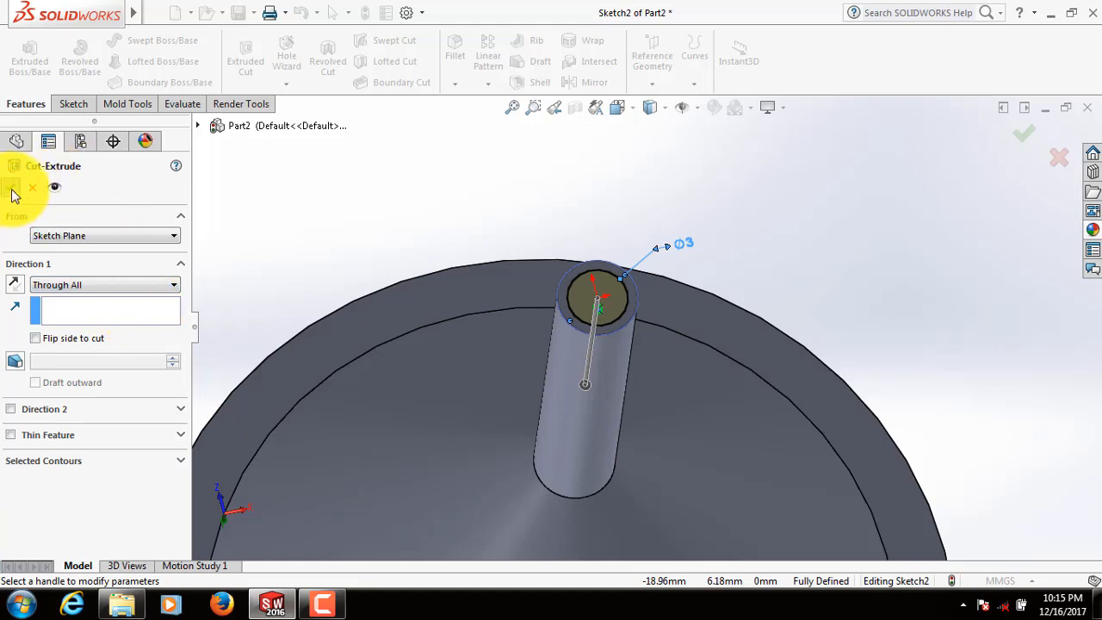
left_click(1023, 136)
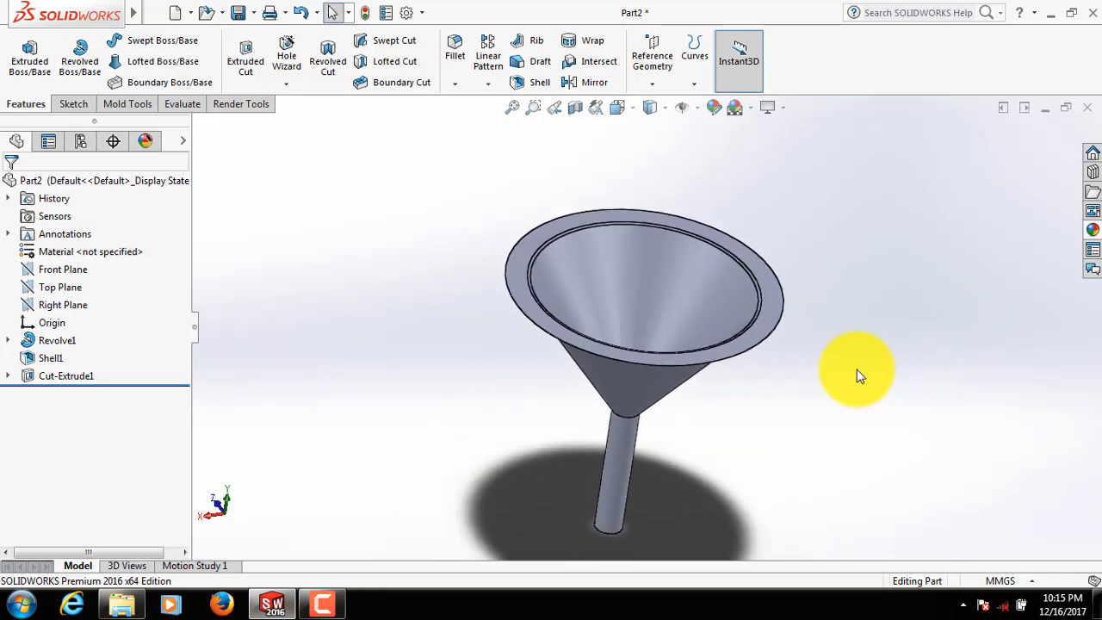
mouse_move(383, 329)
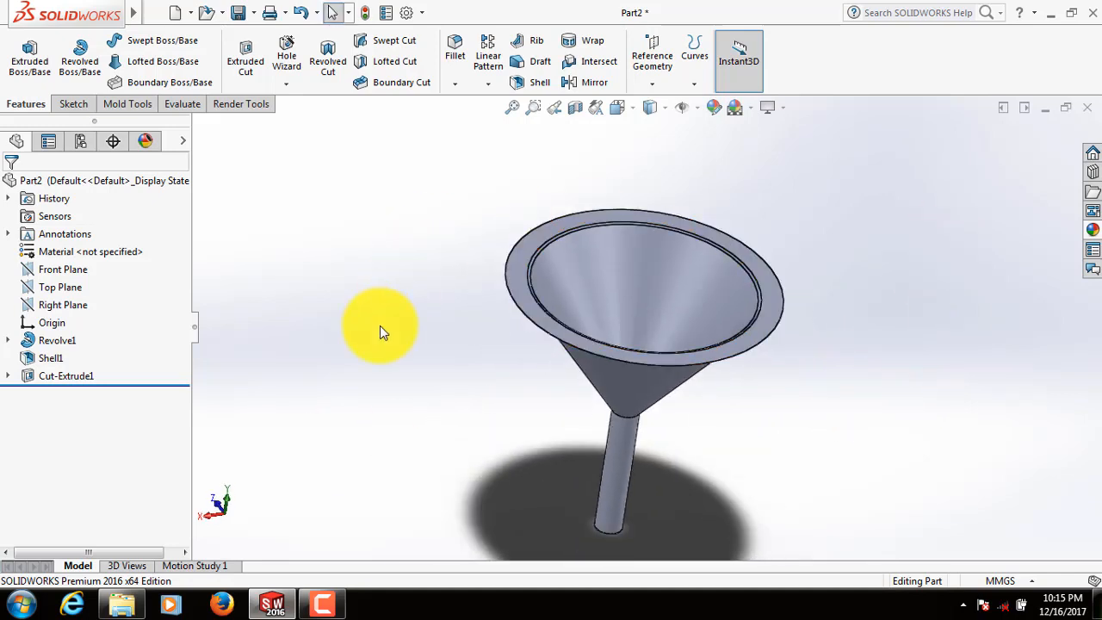
Apply PVC Rigid from the Plastics library as the part material
left_click(89, 251)
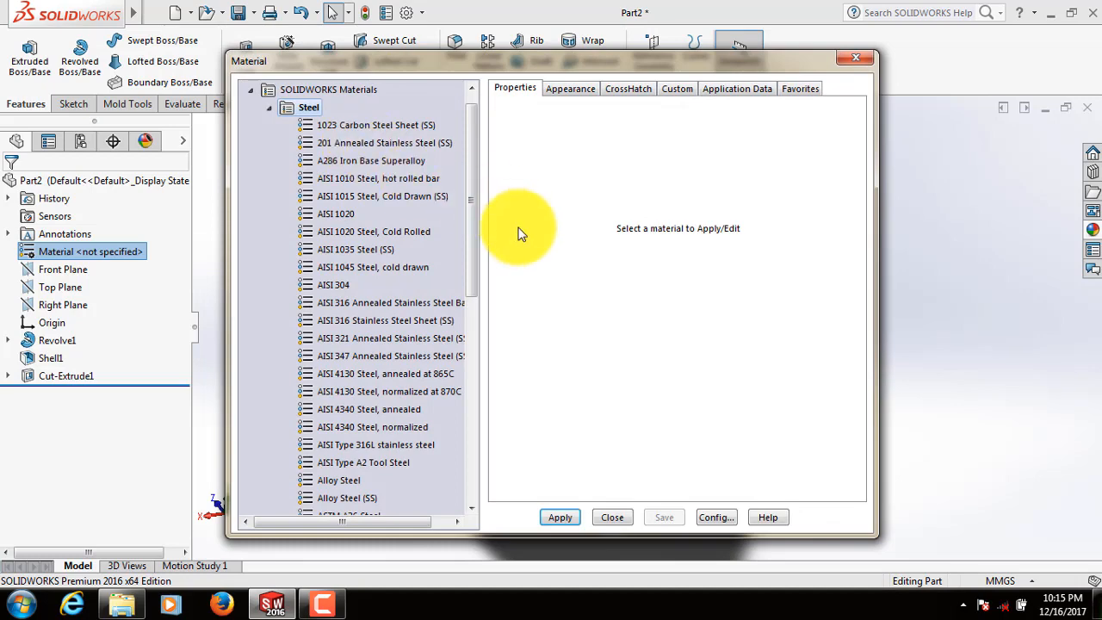
scroll("down", 3)
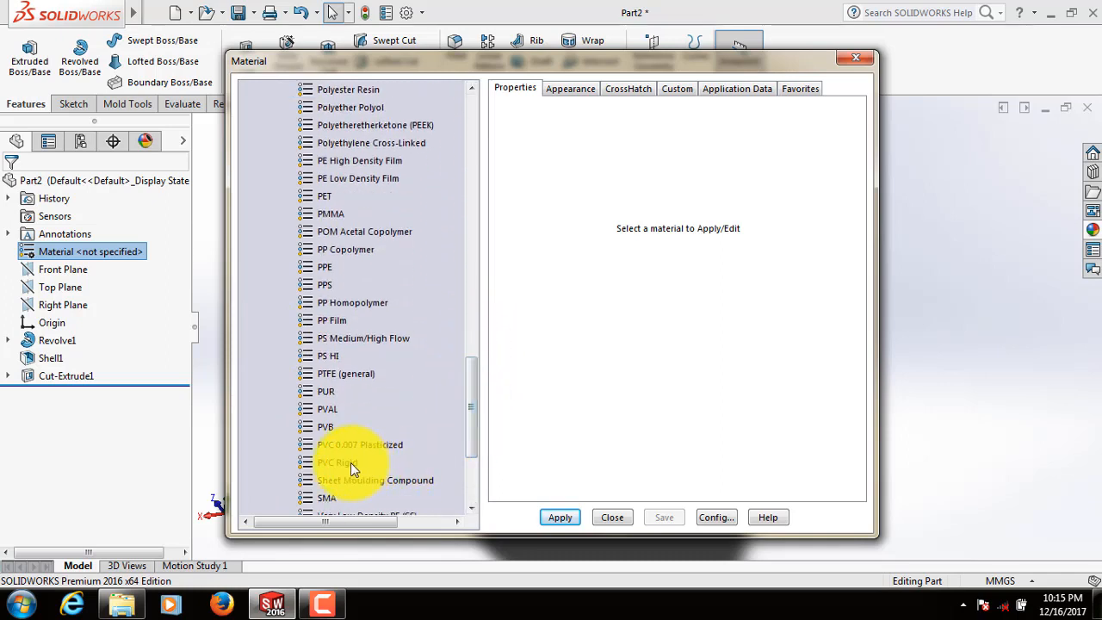
left_click(337, 462)
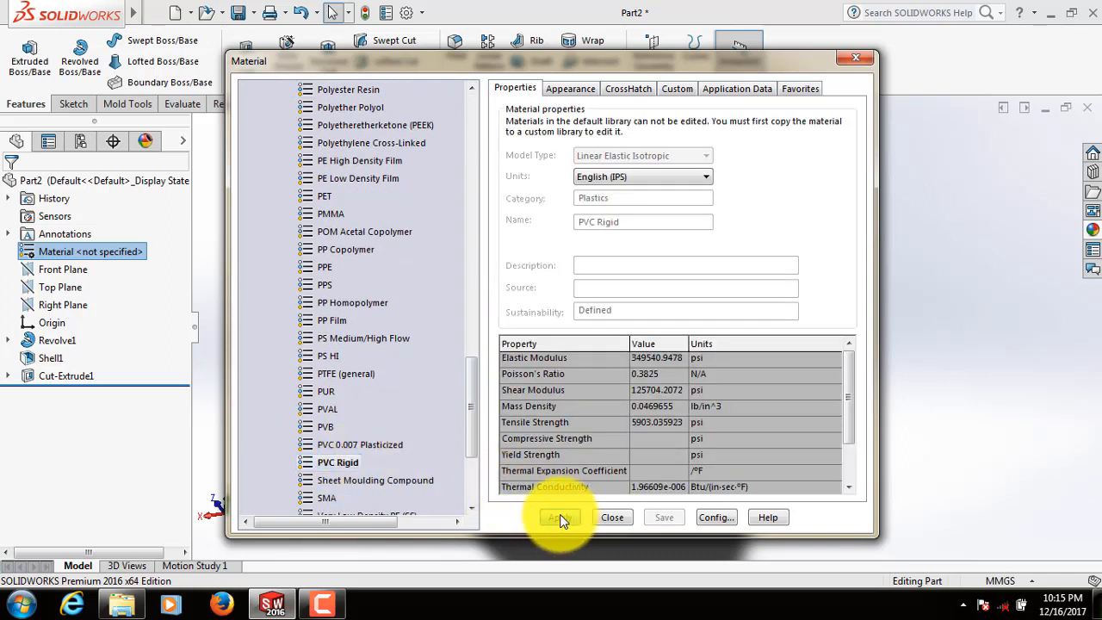
left_click(560, 516)
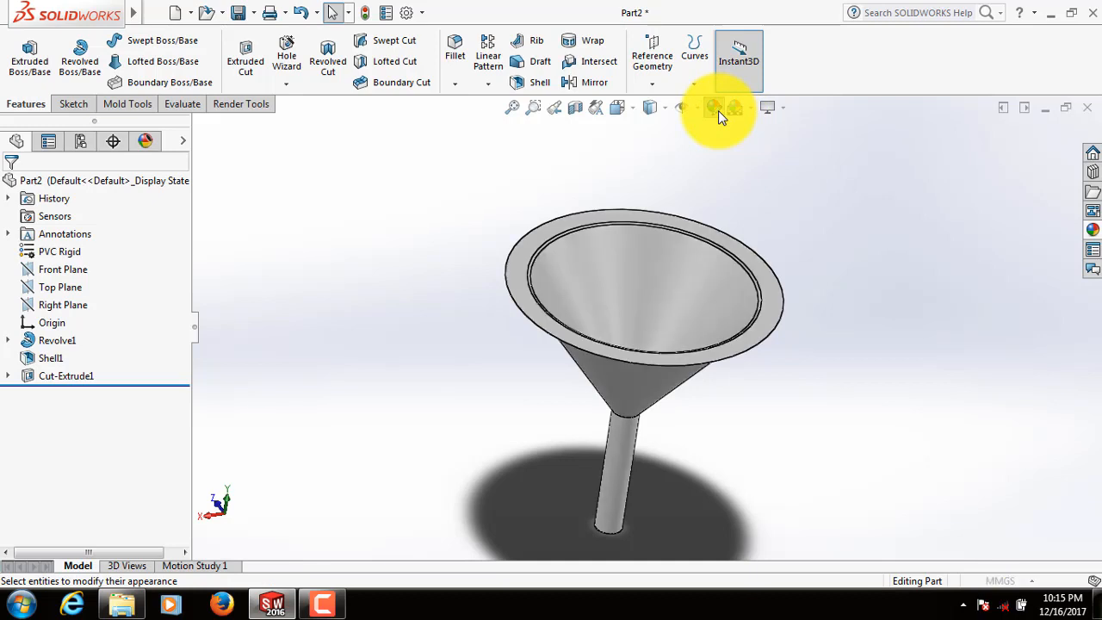
Apply the blue high gloss plastic appearance to the whole part
left_click(239, 103)
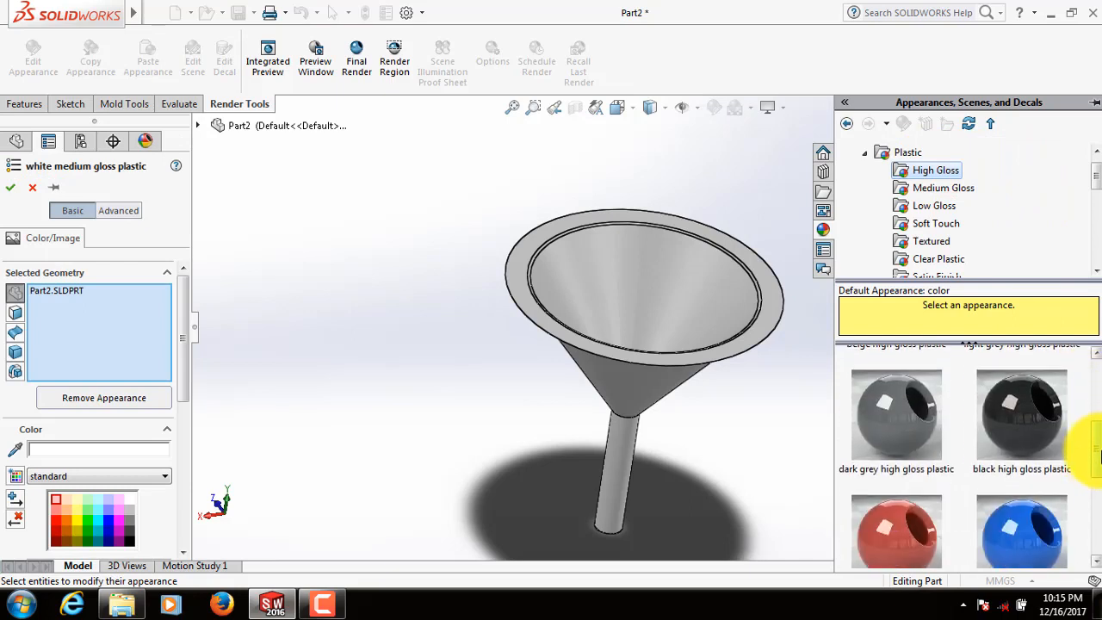
scroll("down", 3)
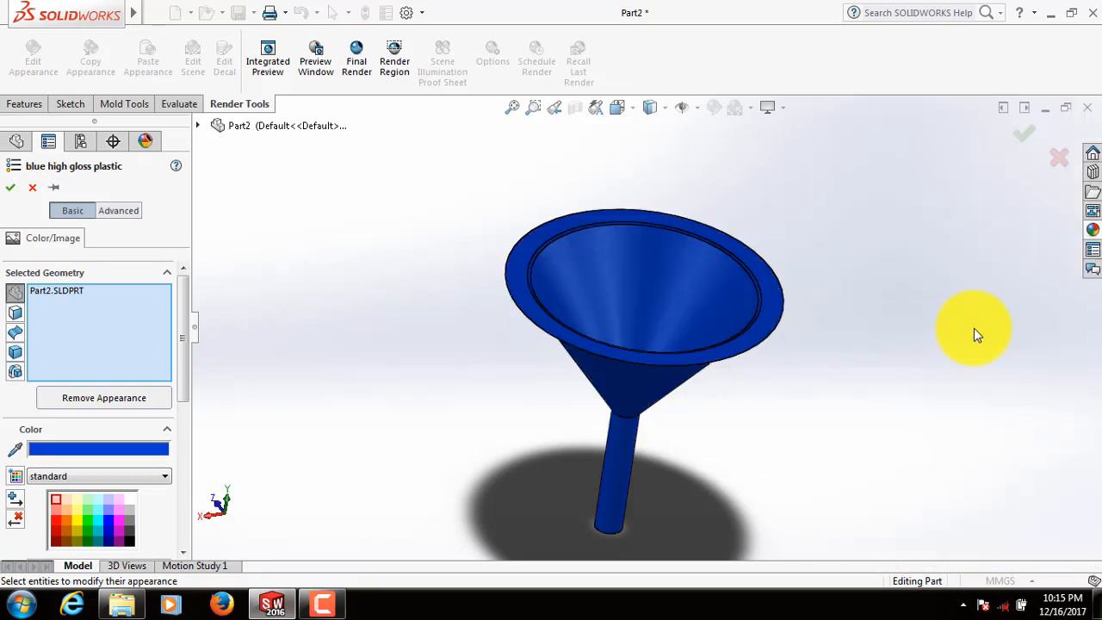
mouse_move(397, 182)
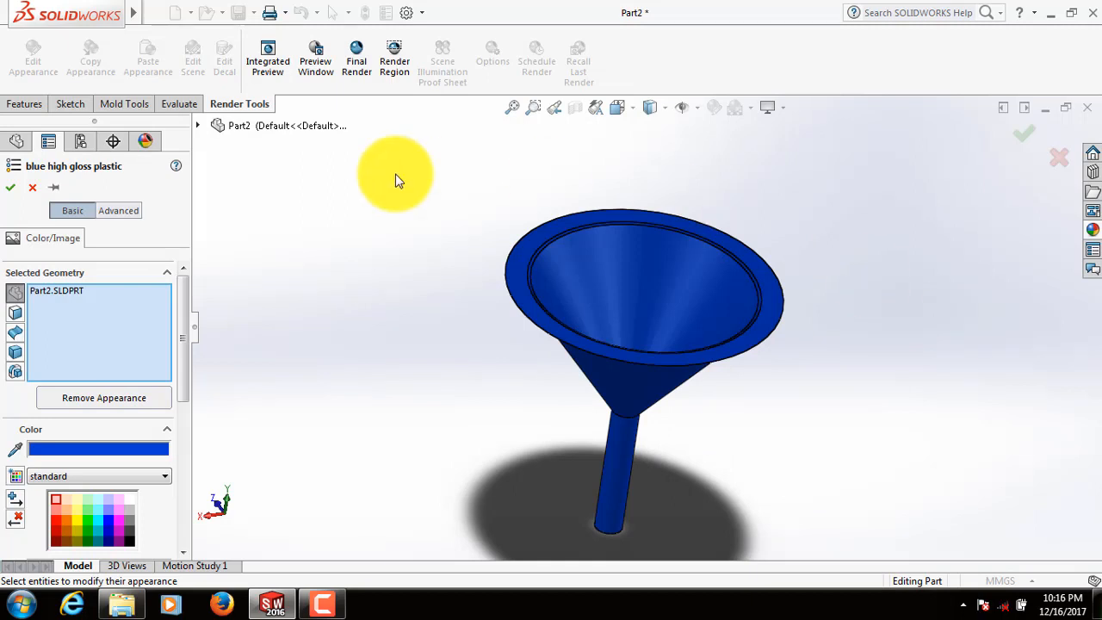
left_click(11, 188)
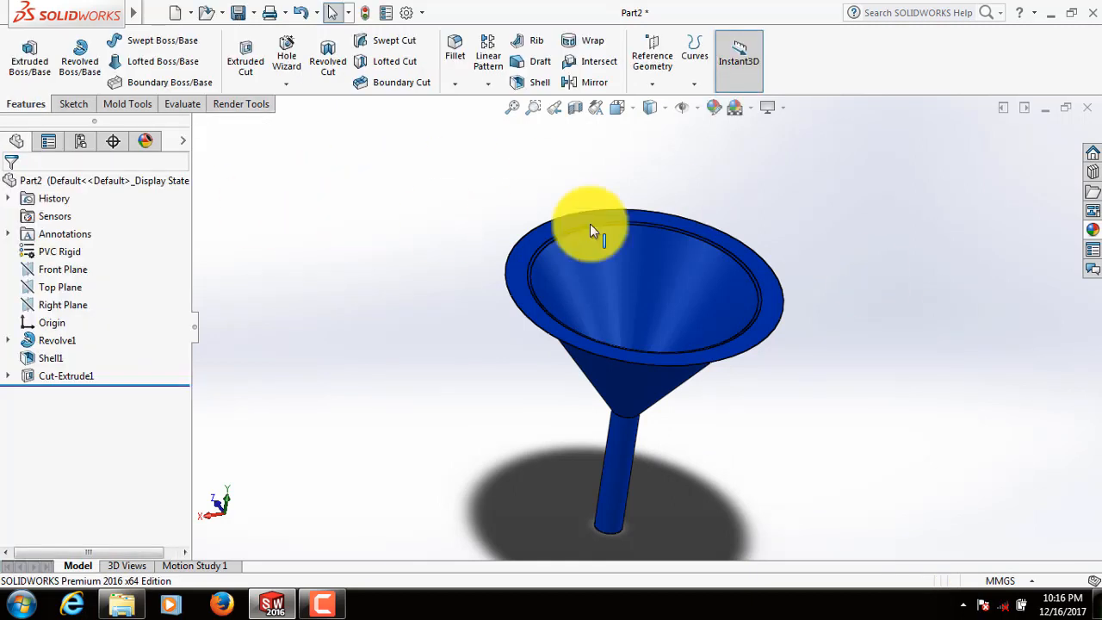